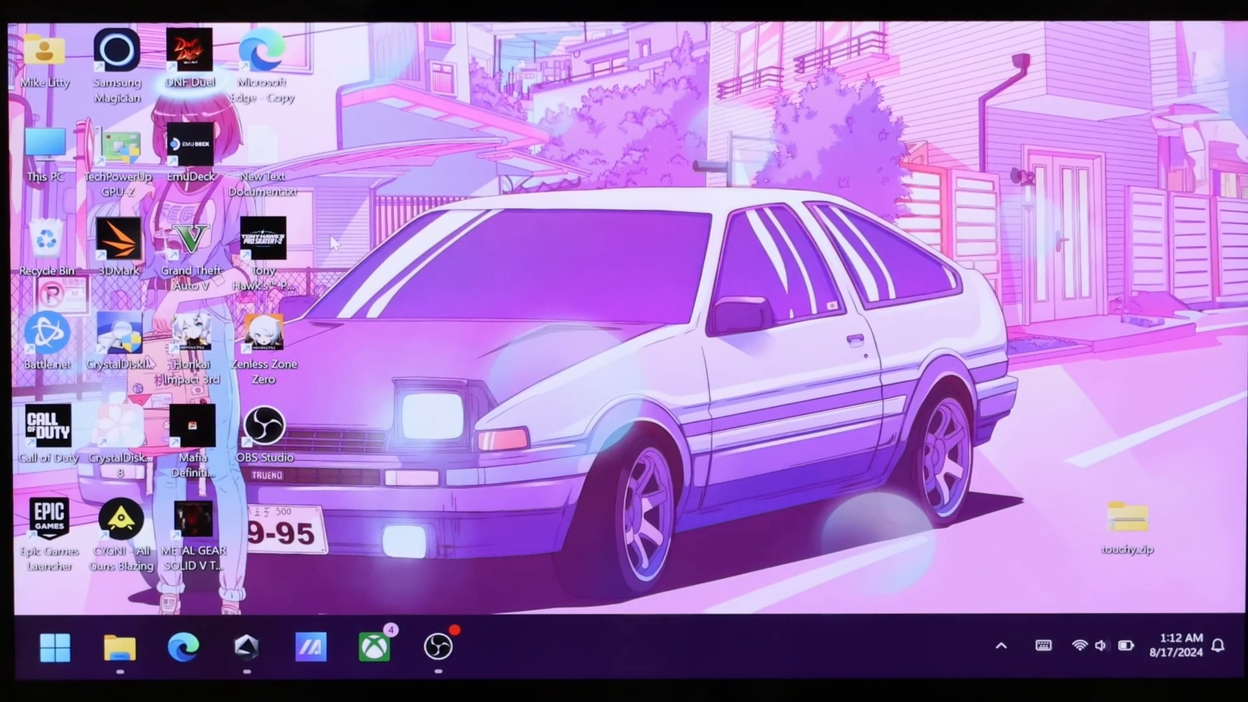
mouse_move(1202, 543)
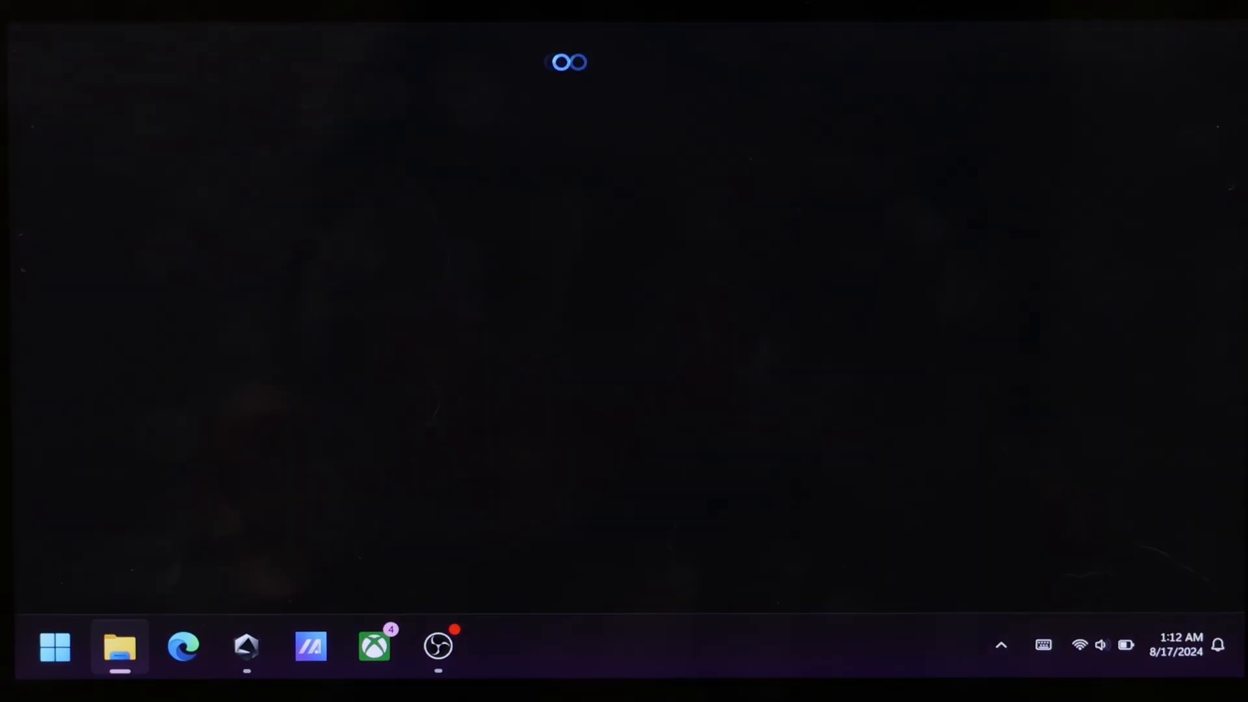
Extract touchy.zip to the desktop as a touchy folder
left_click(118, 646)
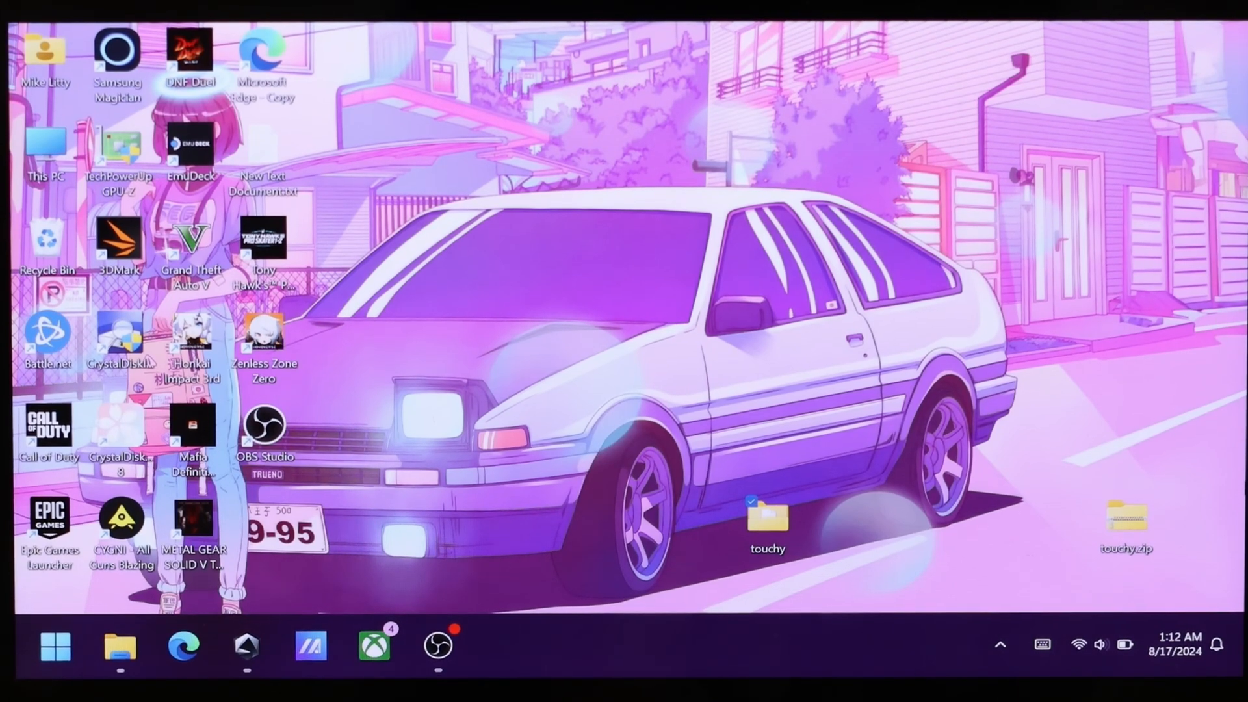
mouse_move(736, 637)
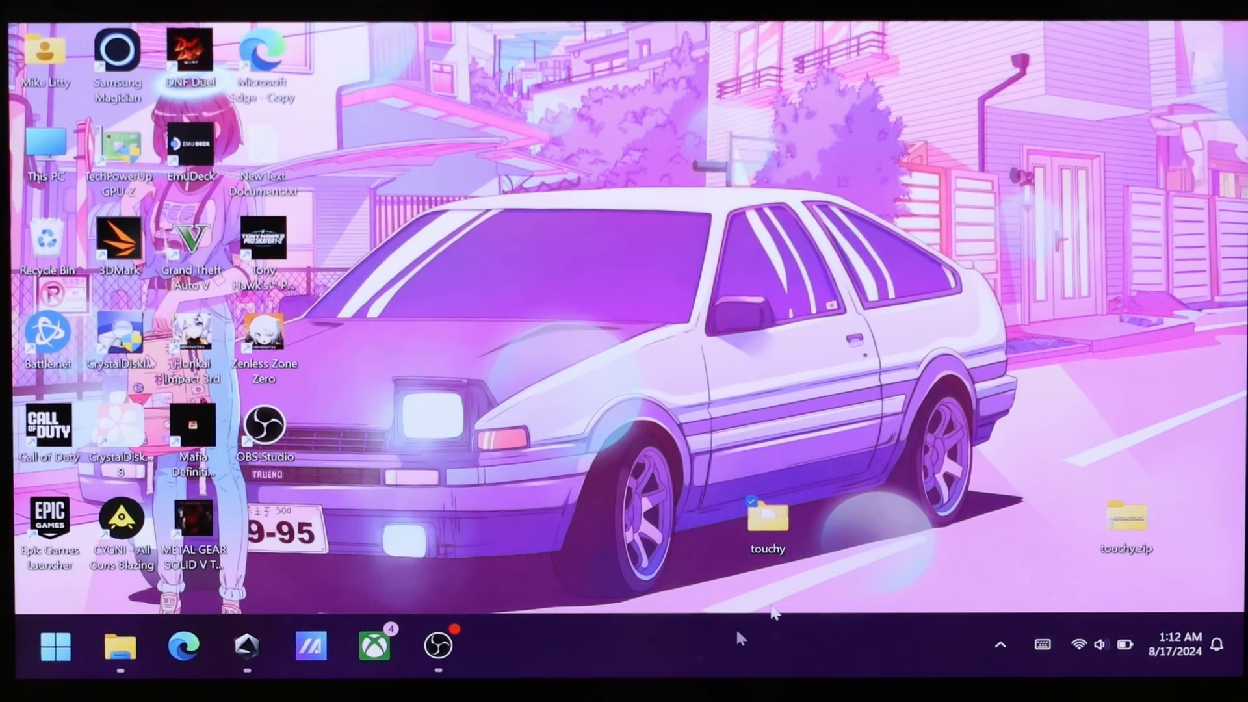
Create desktop shortcuts for Disable Touchscreen.bat and Enable Touchscreen.bat from the touchy folder
double_click(765, 517)
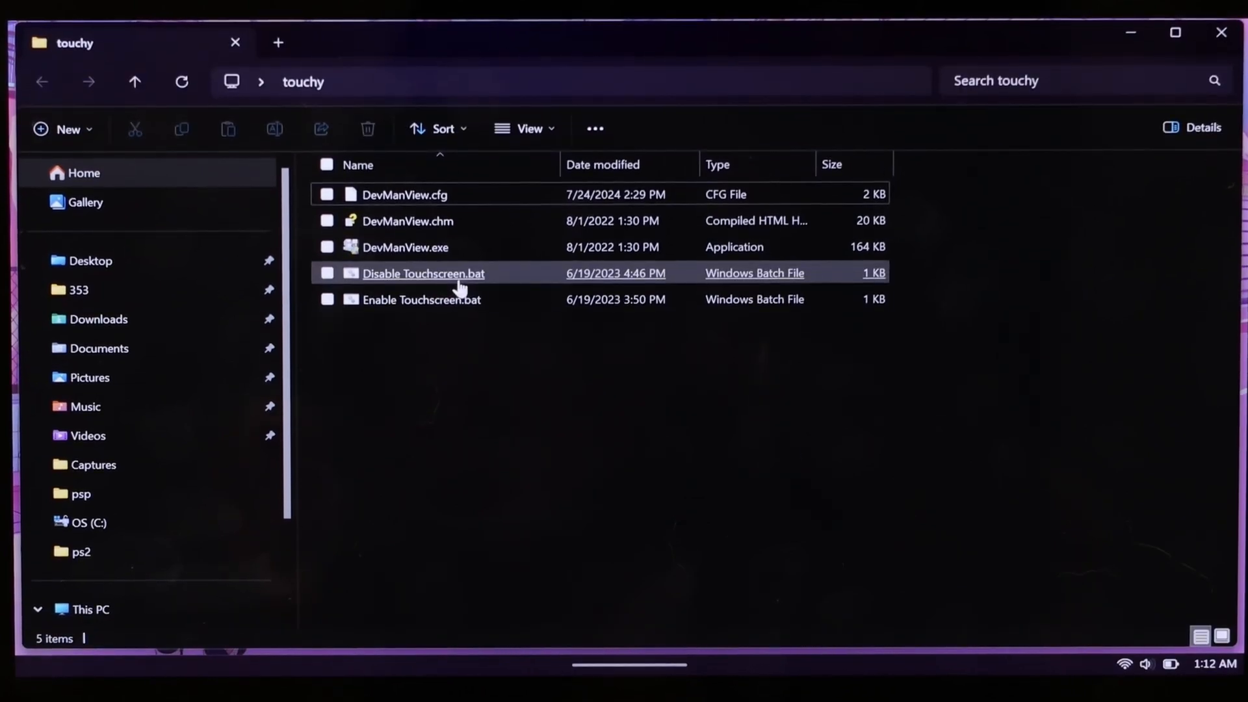
right_click(422, 273)
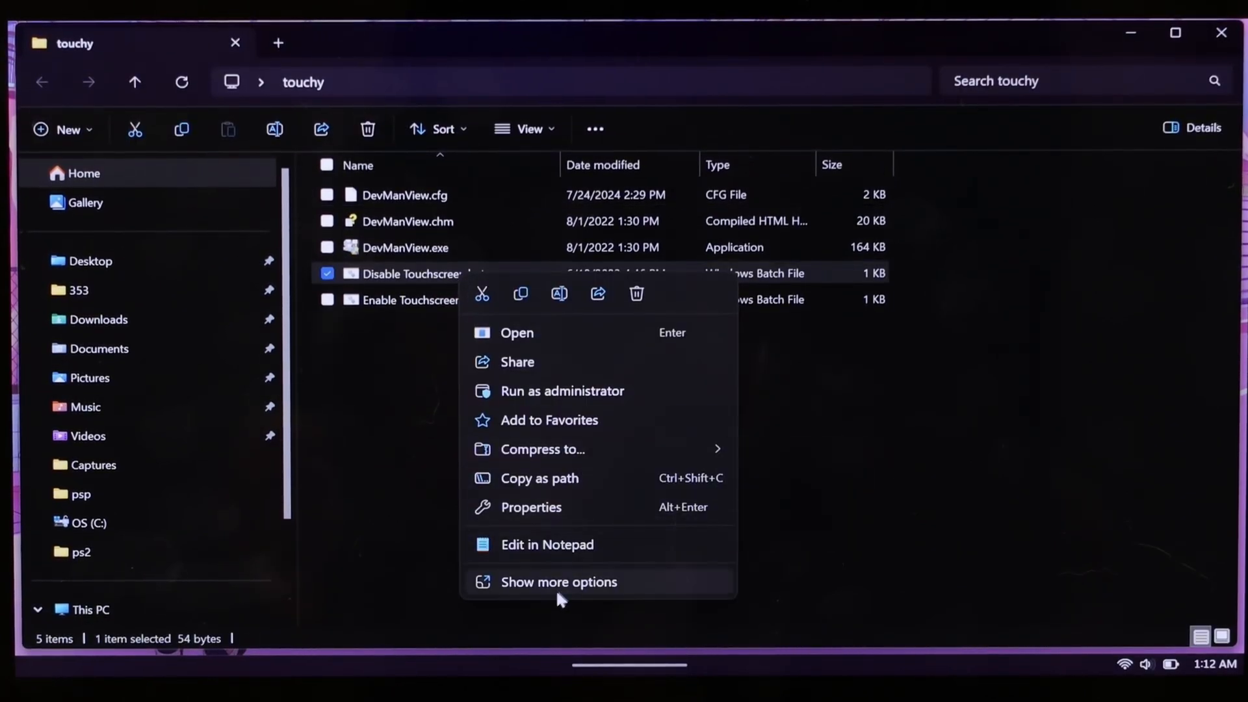
left_click(559, 582)
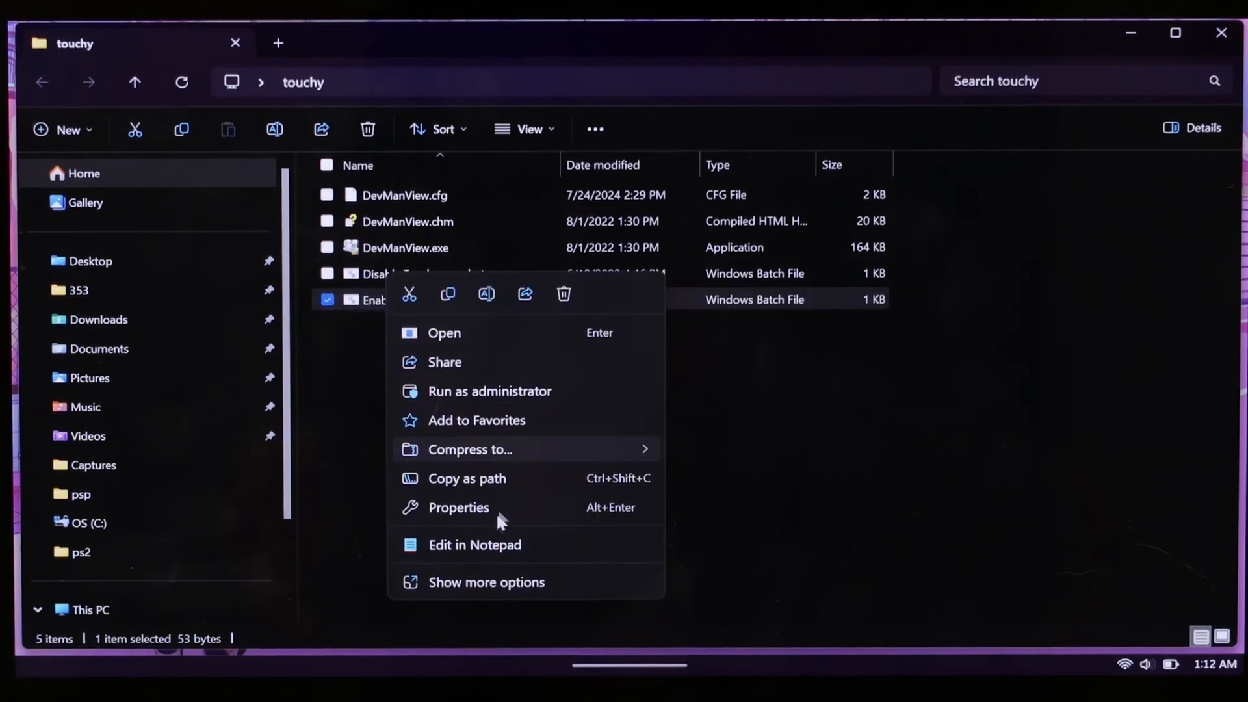
left_click(486, 581)
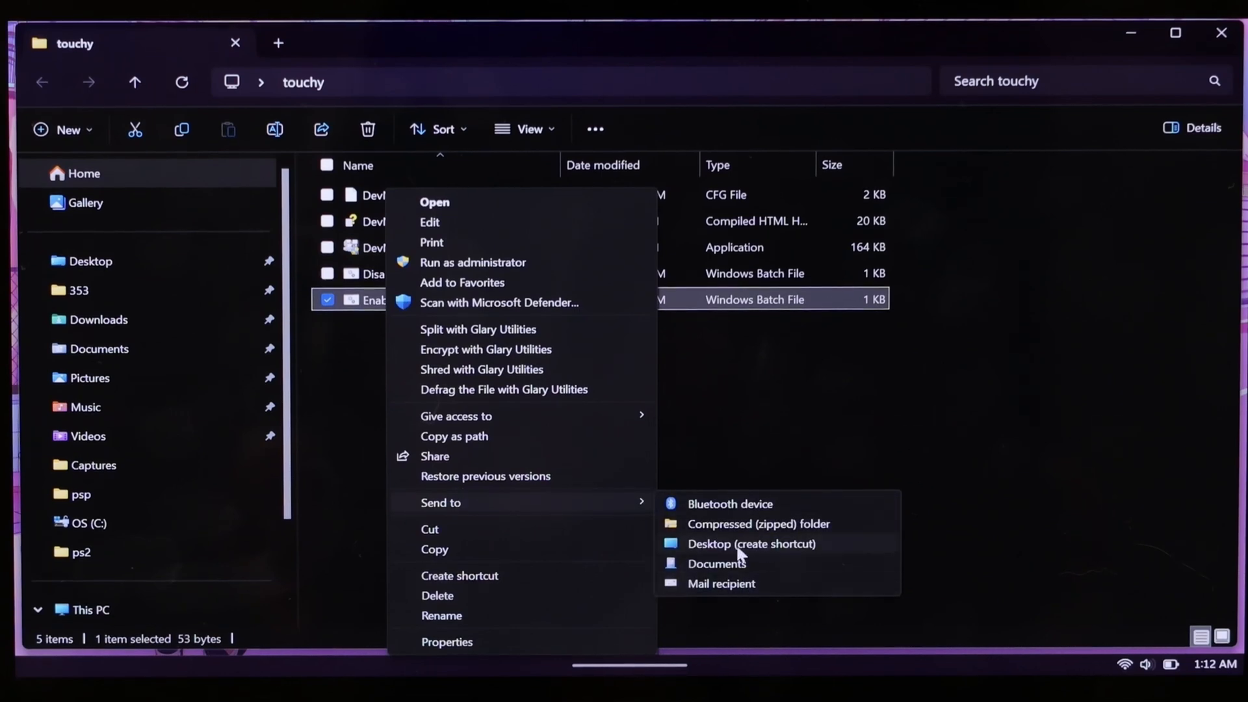
left_click(757, 524)
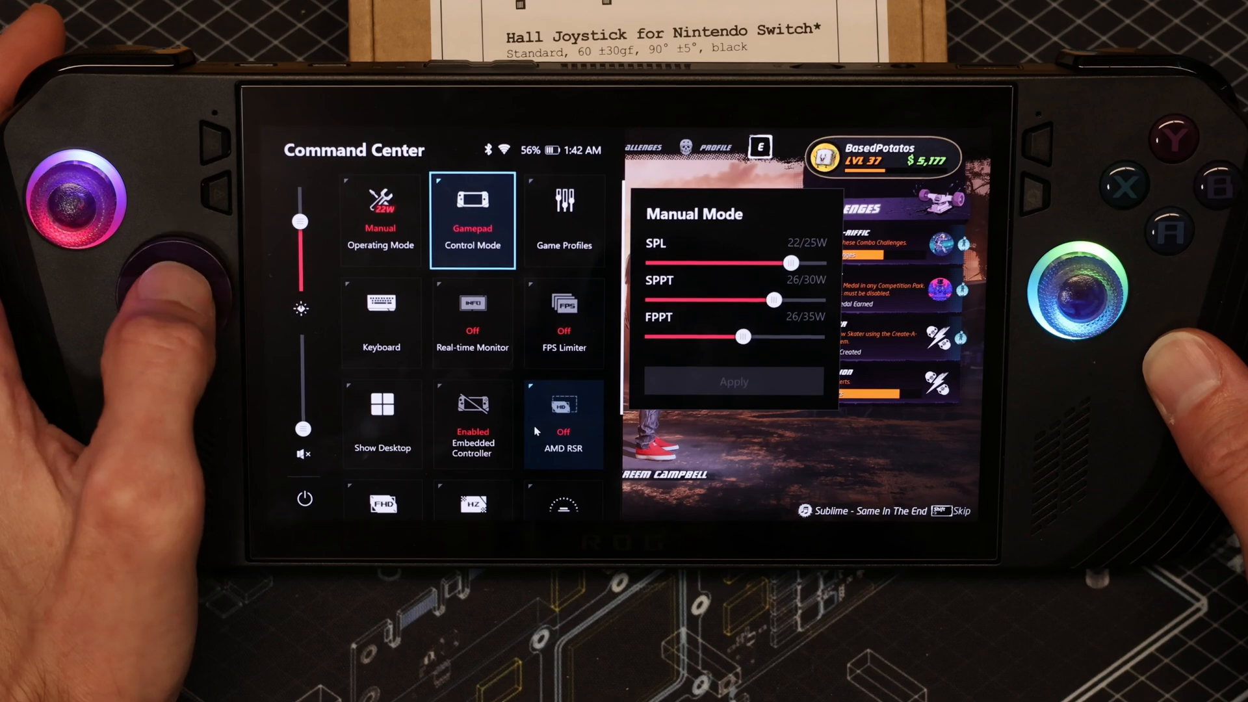
Use Command Center's Show Desktop to minimise the game
left_click(382, 423)
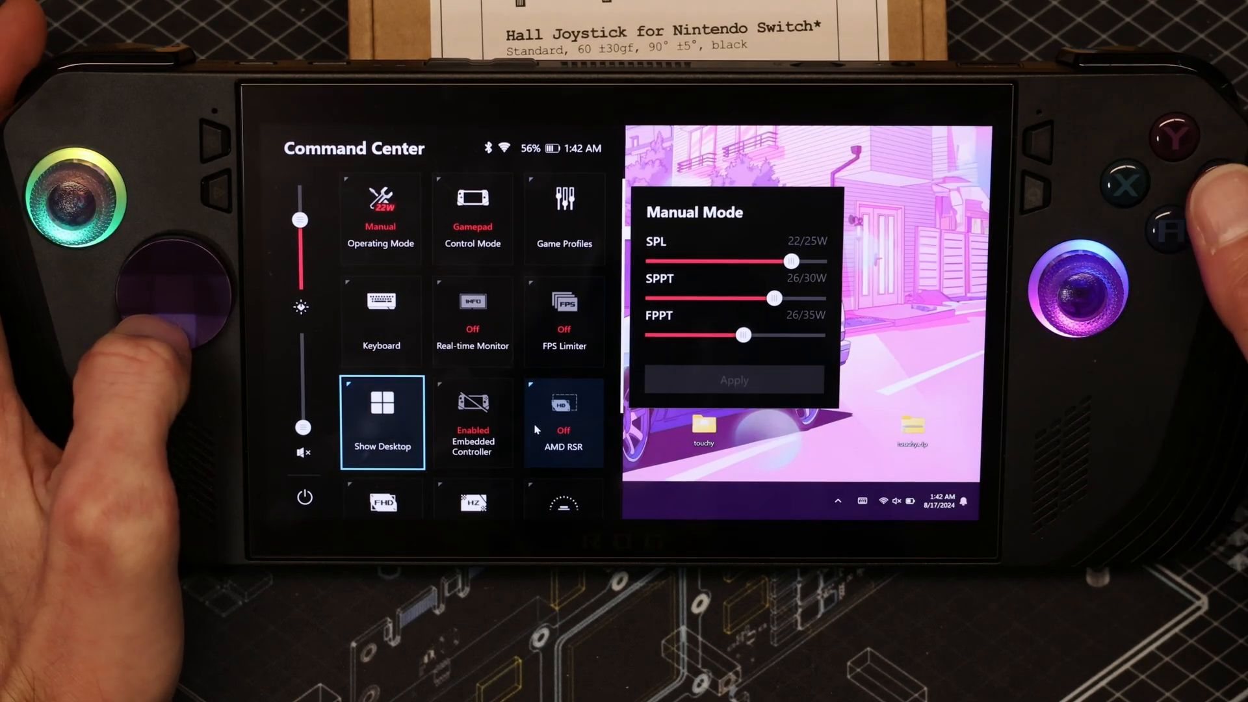
left_click(382, 420)
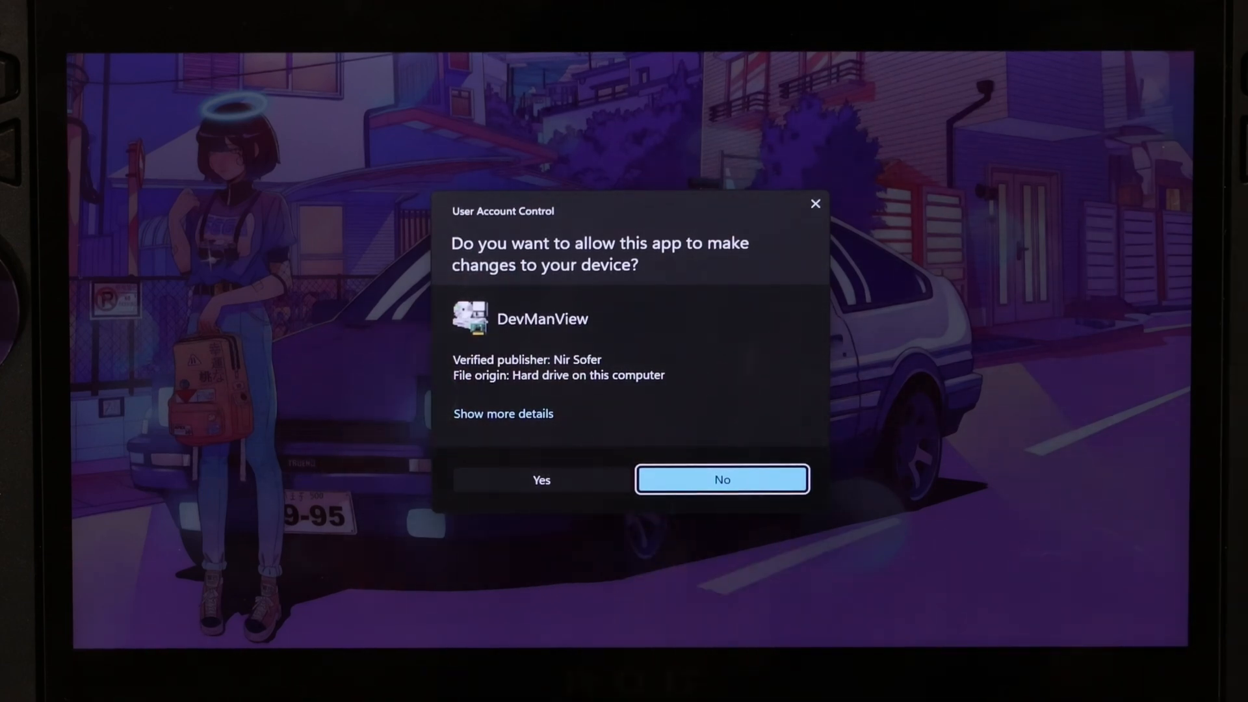
mouse_move(539, 426)
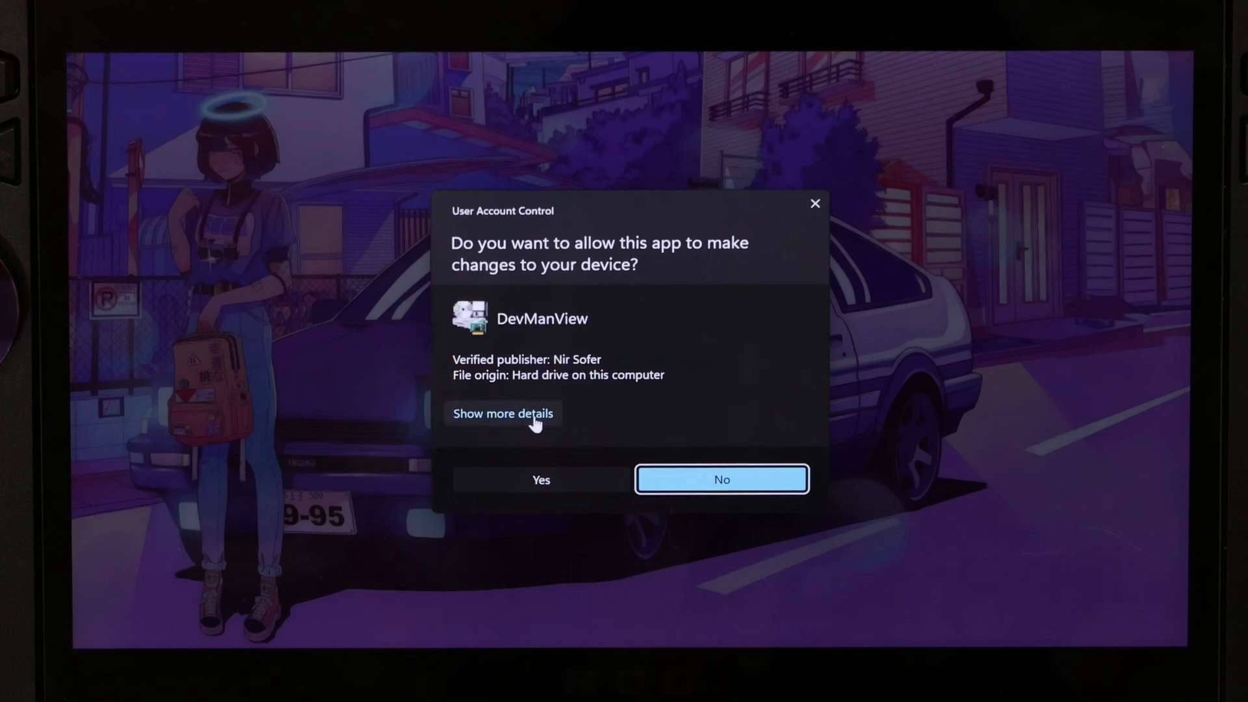
Expand the DevManView UAC prompt's details and open its notification settings
left_click(502, 413)
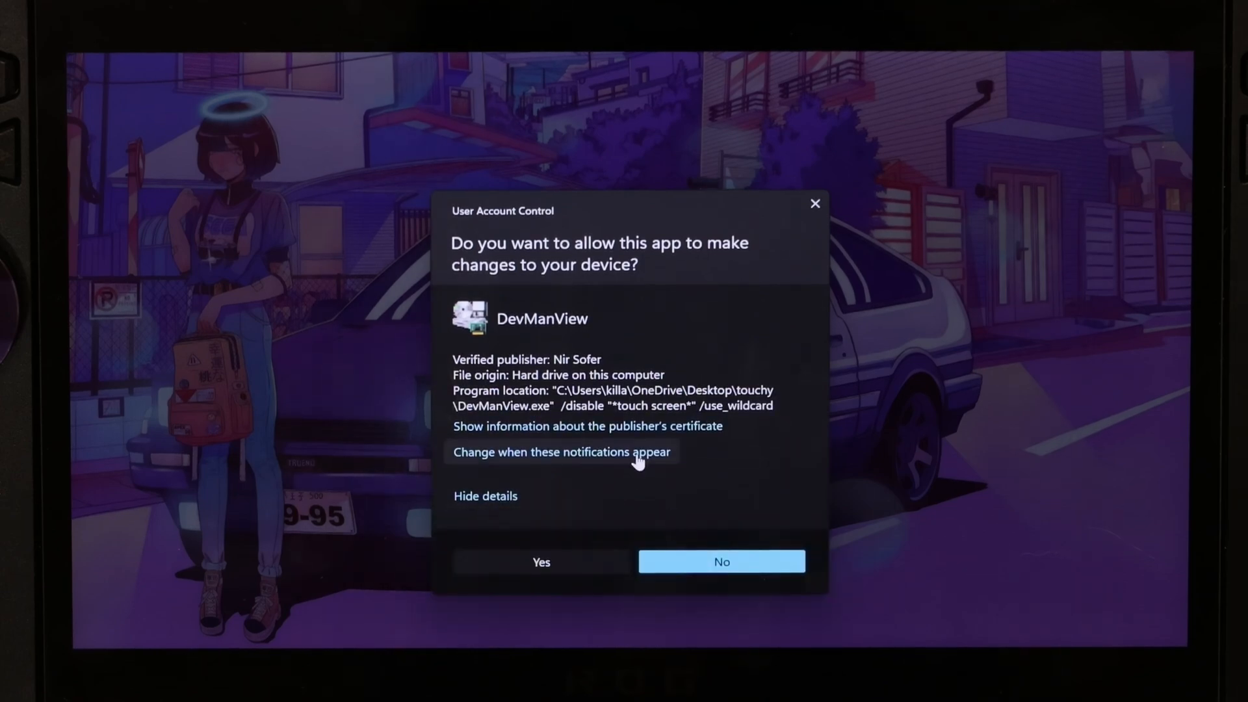
left_click(562, 452)
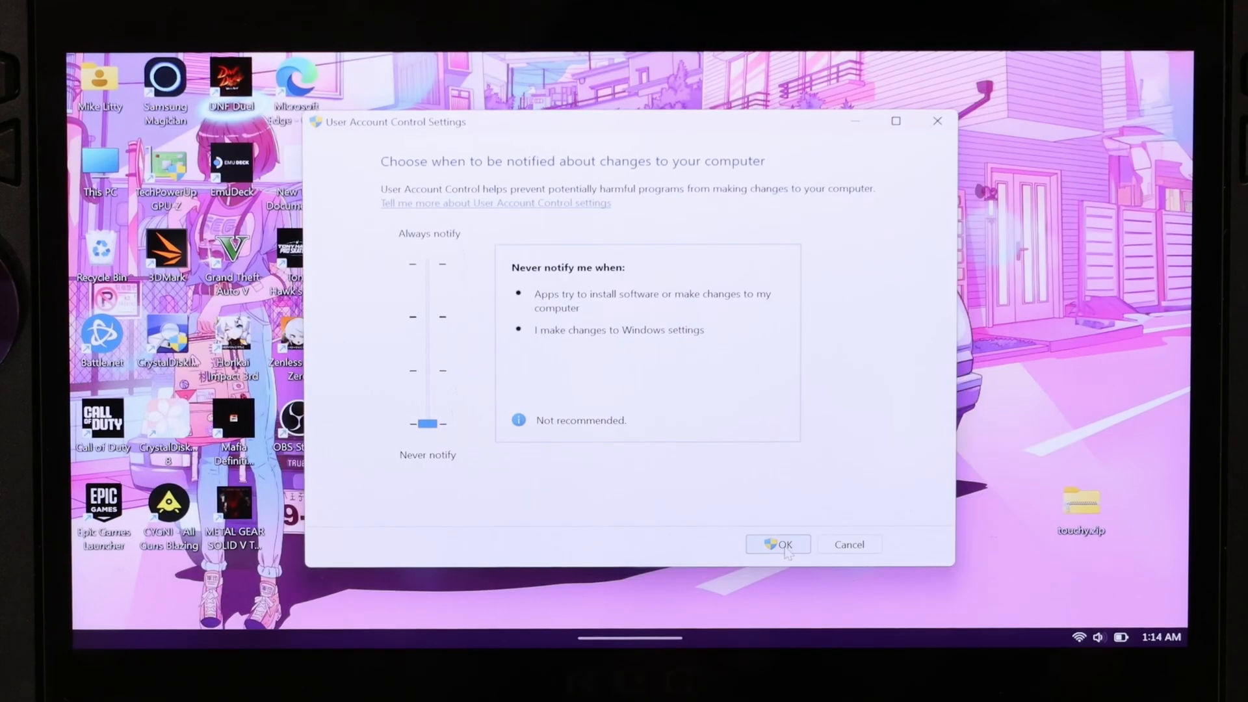
Save UAC at Never notify and approve the confirmation prompt
left_click(778, 544)
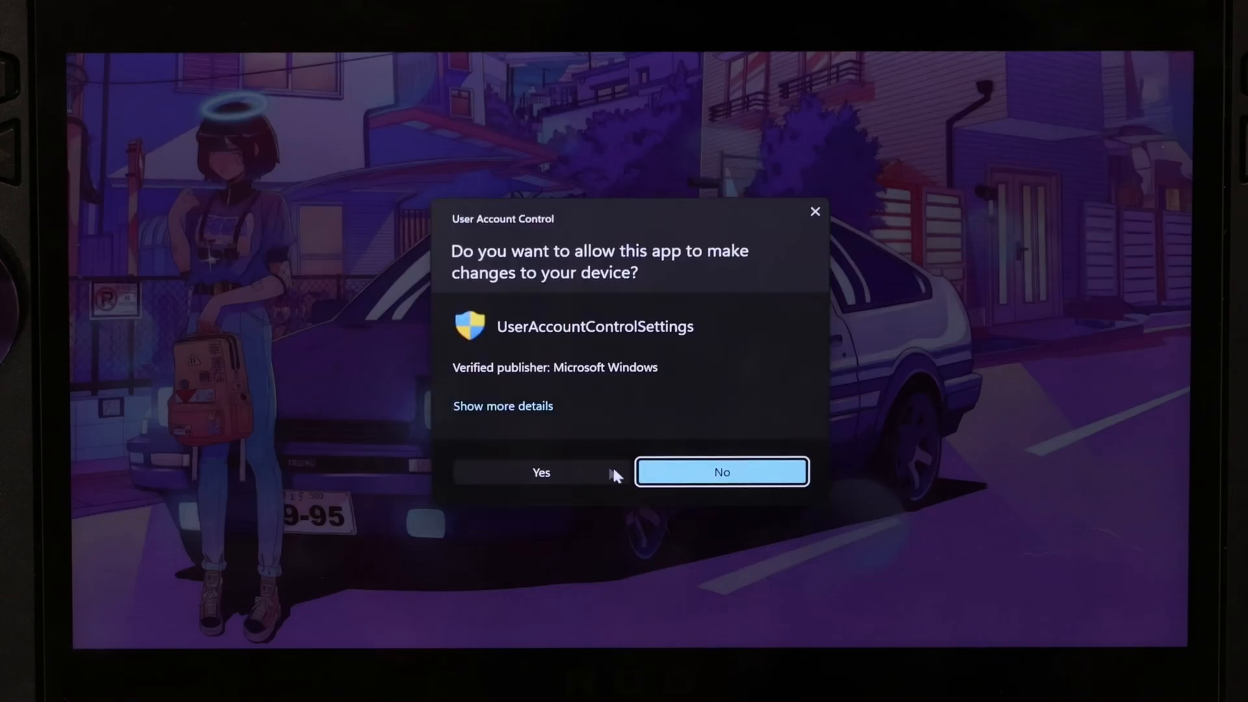
left_click(540, 472)
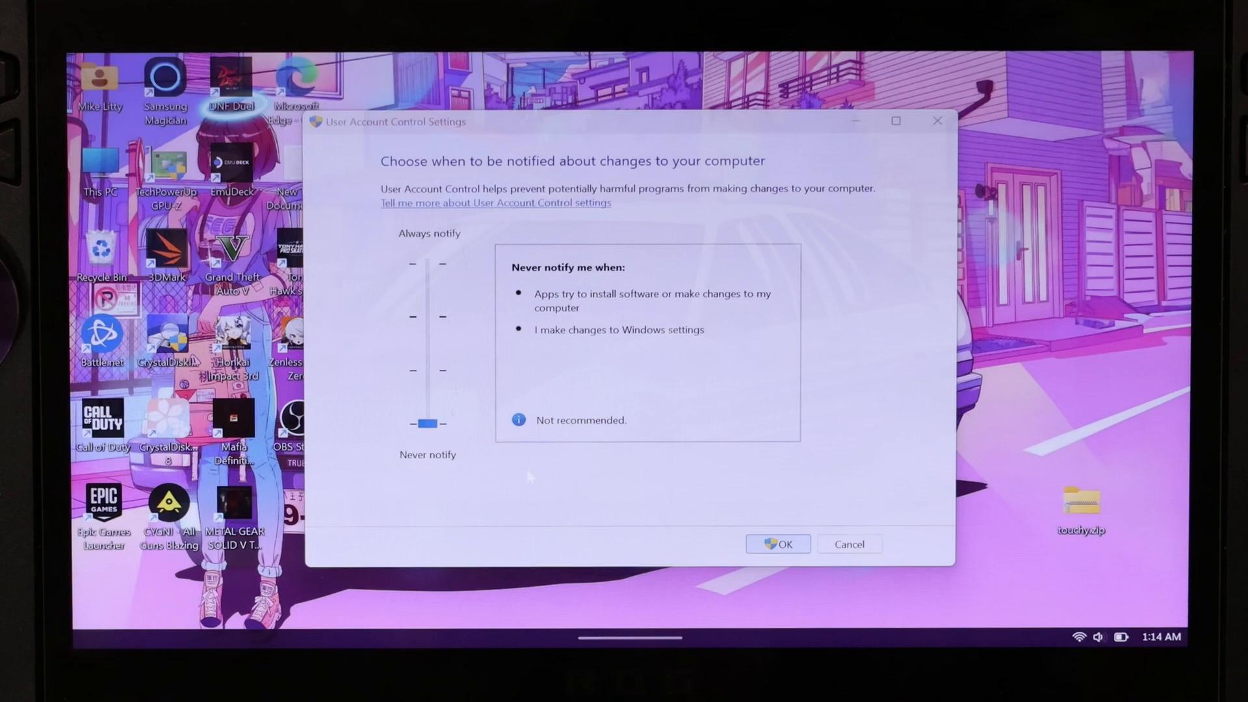
left_click(778, 543)
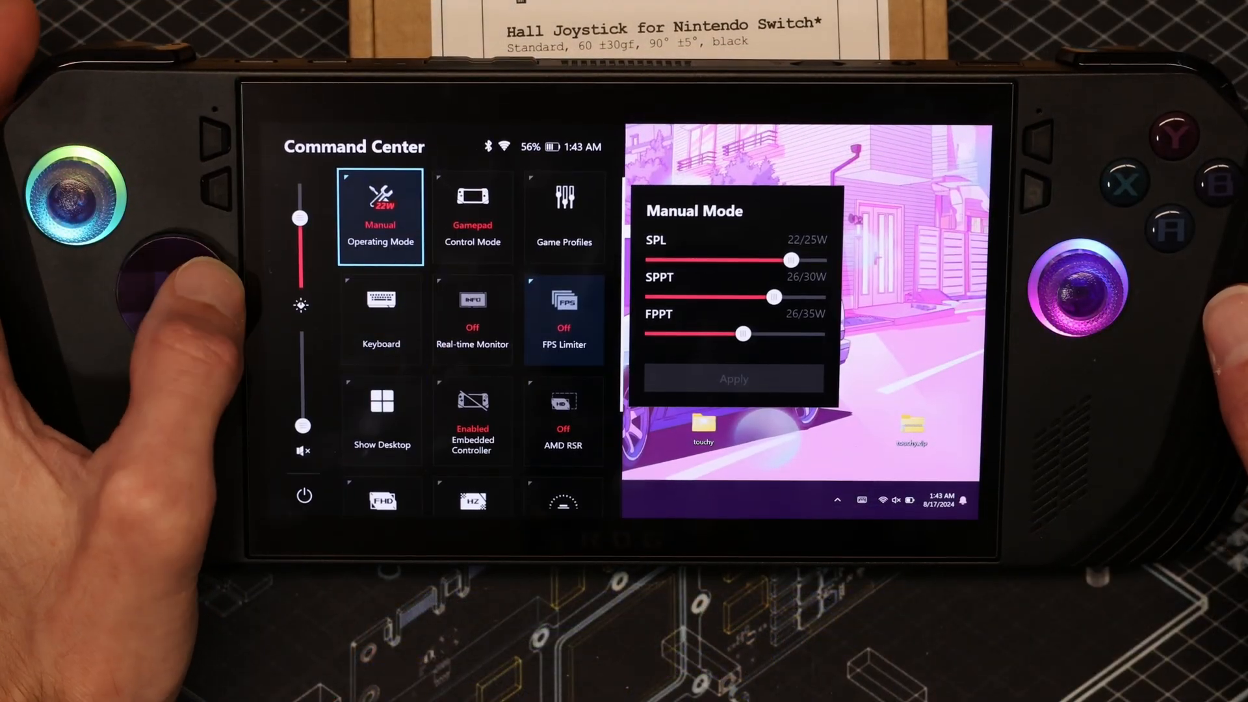
Close the Command Center overlay to return to the desktop
left_click(472, 216)
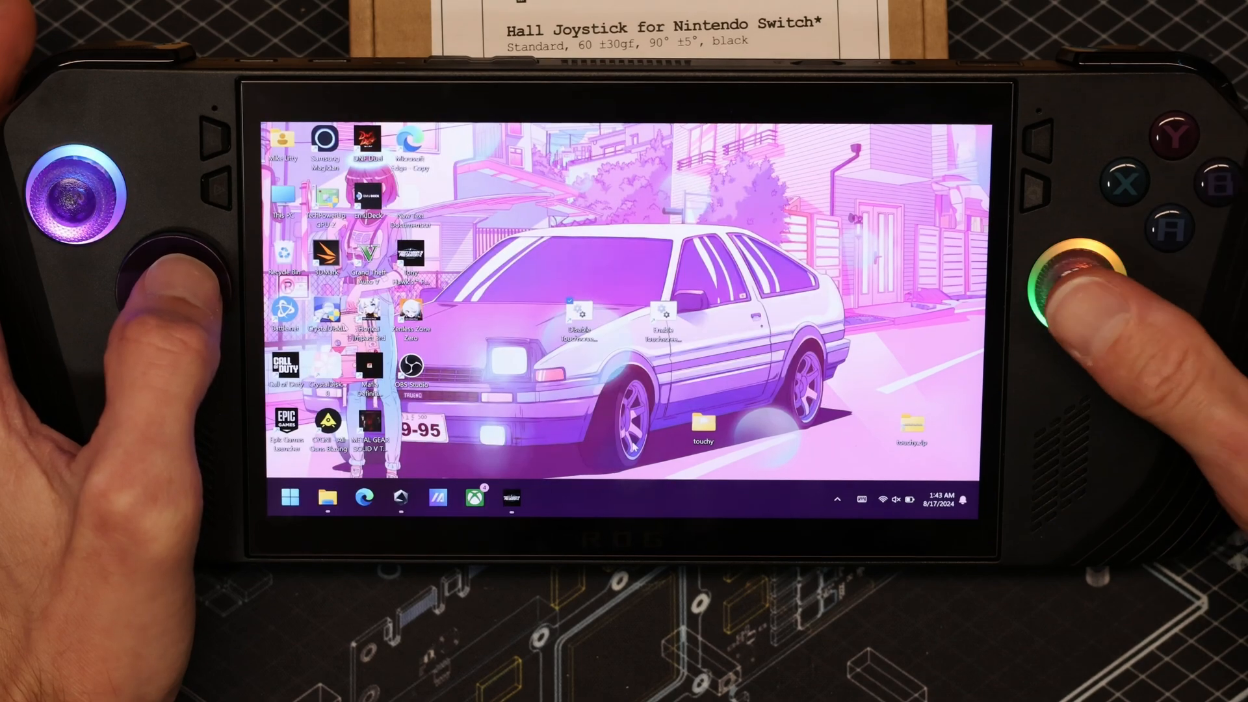
mouse_move(510, 498)
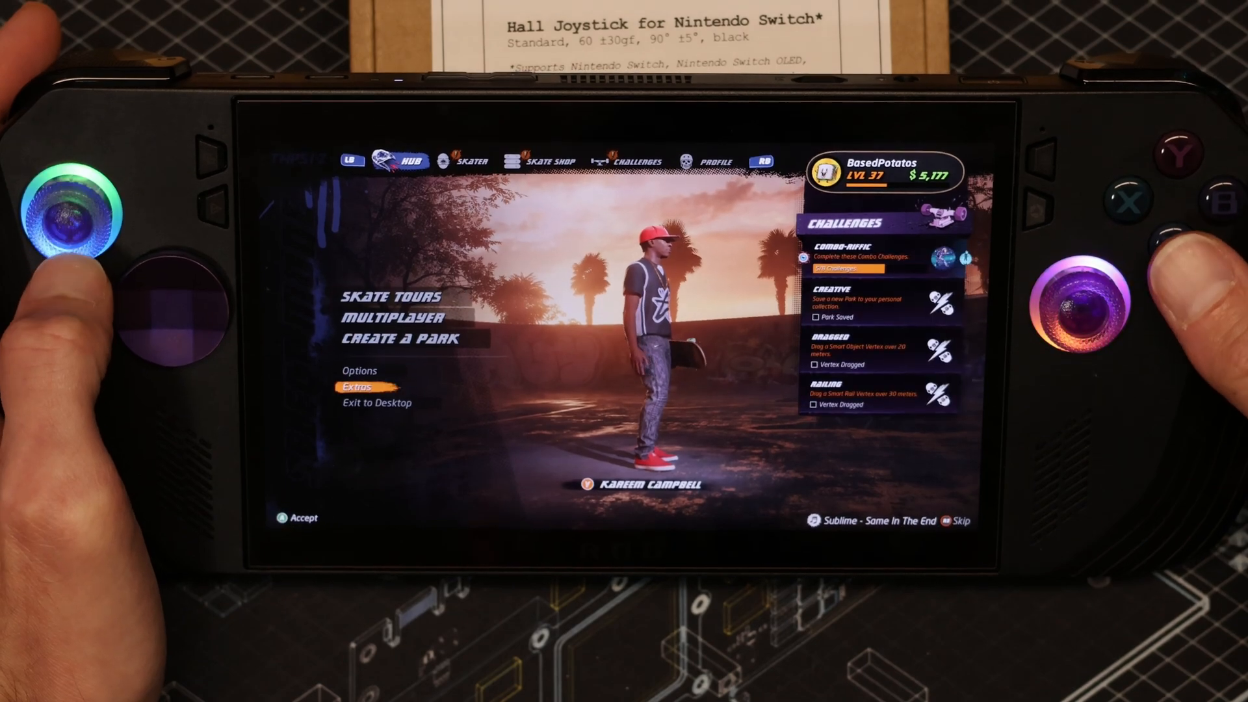
Open Command Center and switch Control Mode from Gamepad to Desktop
key("down")
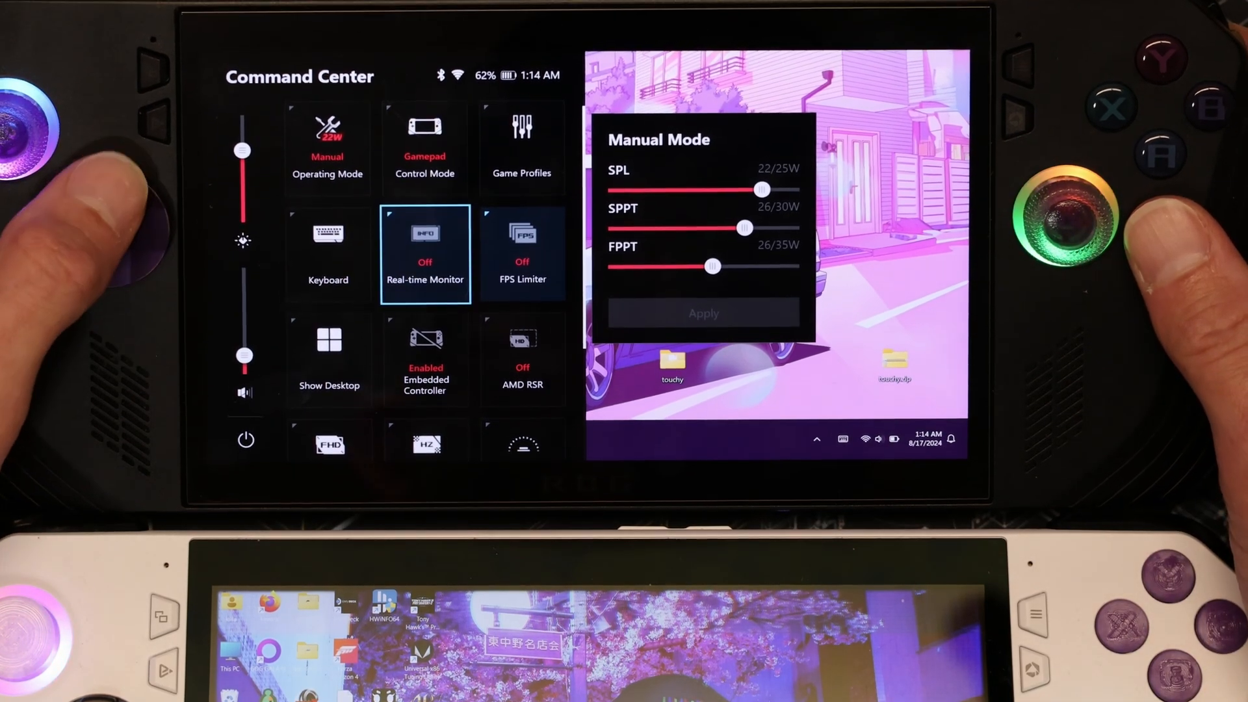
left_click(425, 139)
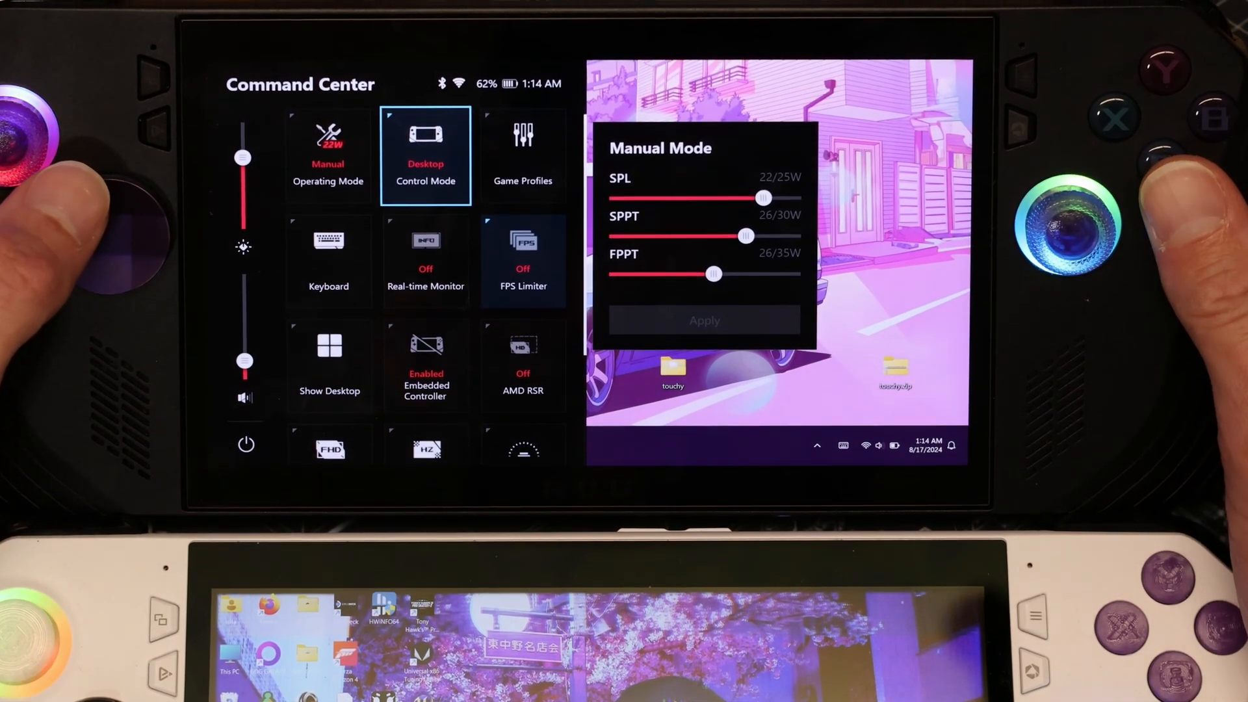